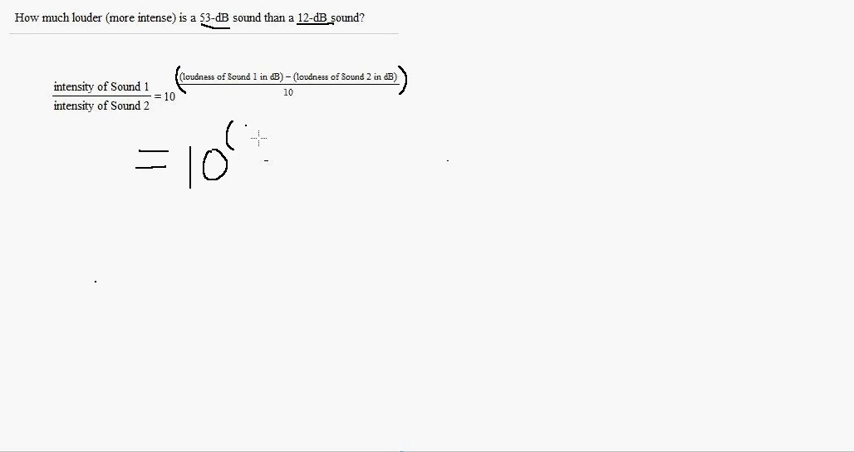
# - Handwrite 10^((53−12)/10) beneath the printed decibel intensity formula
pyautogui.write('53')
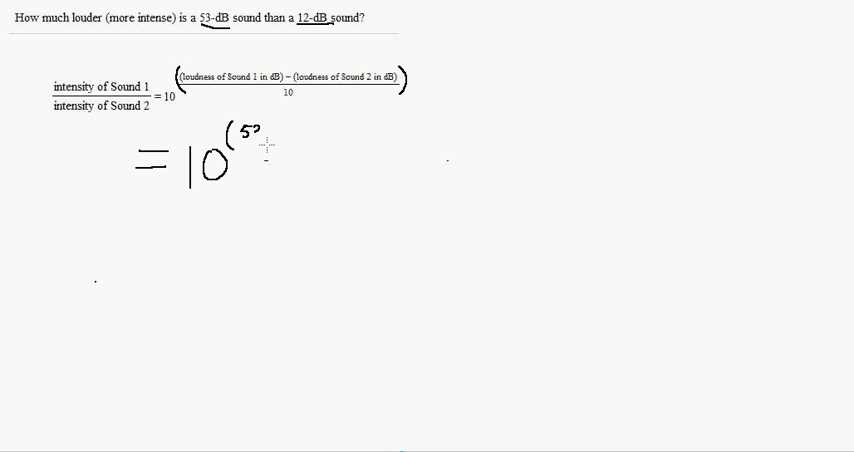
pyautogui.write('53-')
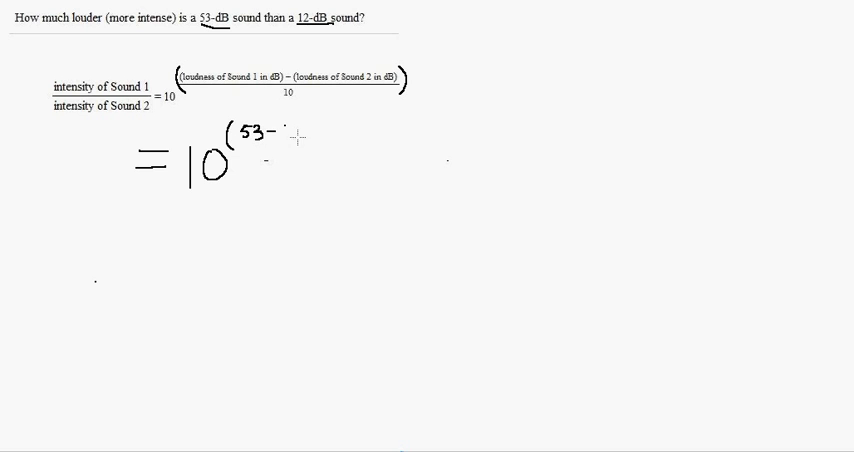
pyautogui.write('12')
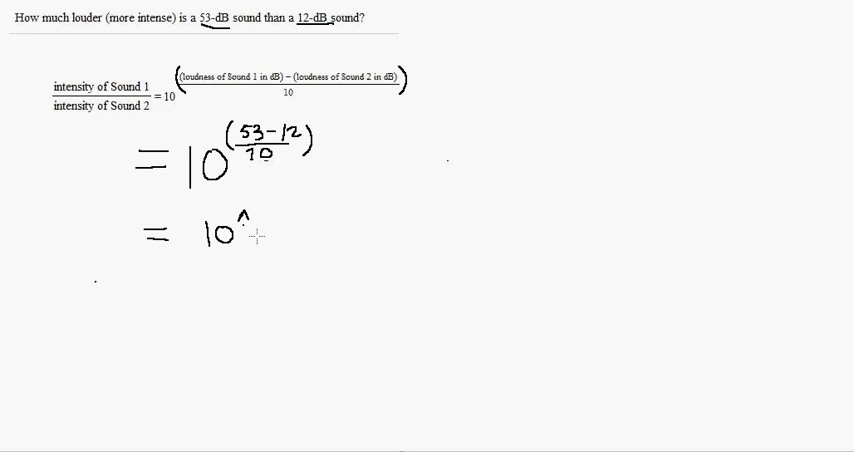
# - Rewrite the power on a new line in linear notation as 10^((53−12)/10)
pyautogui.write('(')
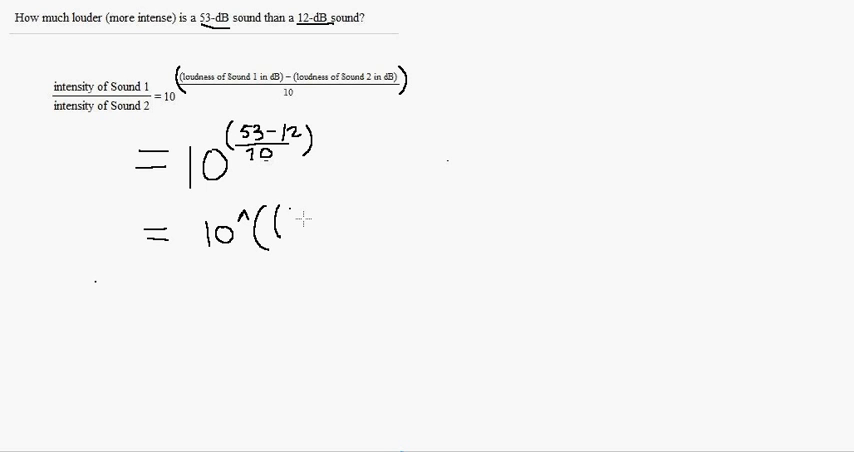
pyautogui.write('5')
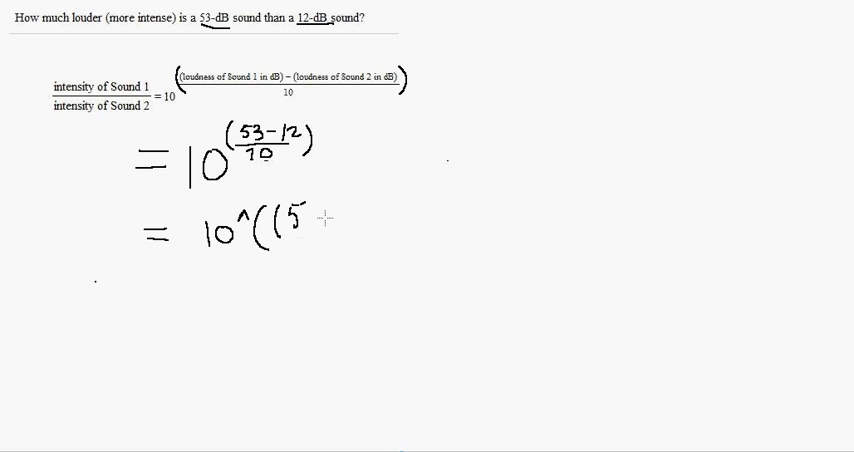
pyautogui.write('3 -1')
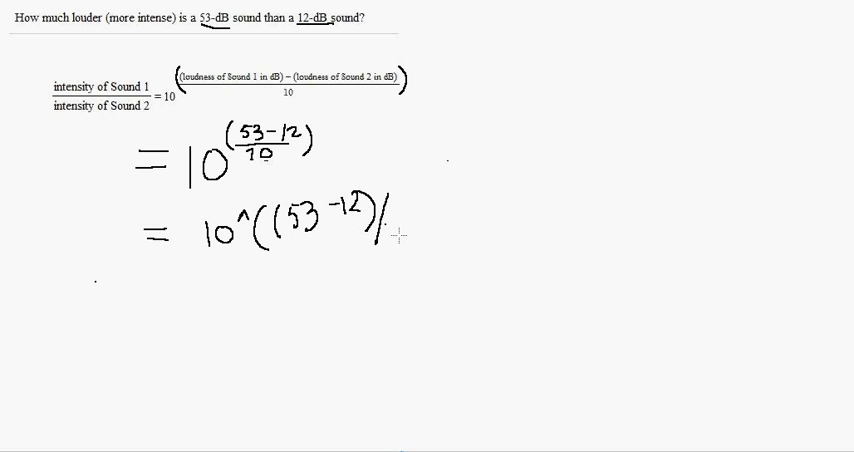
pyautogui.write('/10)')
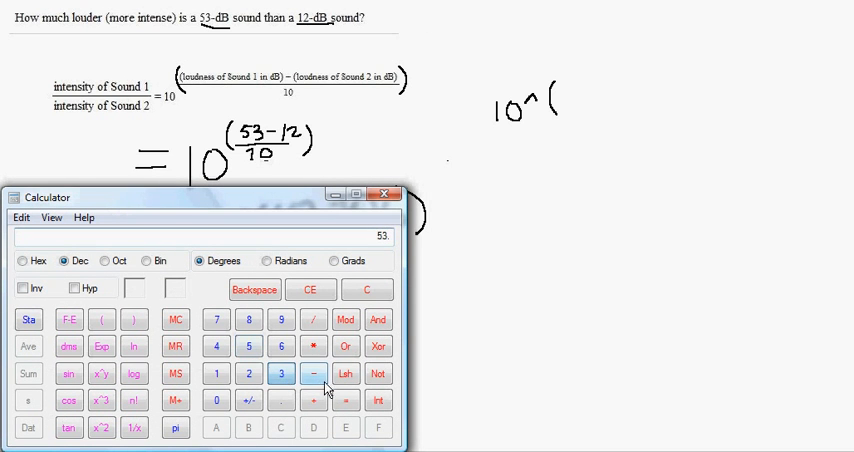
# - Enter 12 in Windows Calculator to finish computing 53 − 12 = 41
pyautogui.click(218, 373)
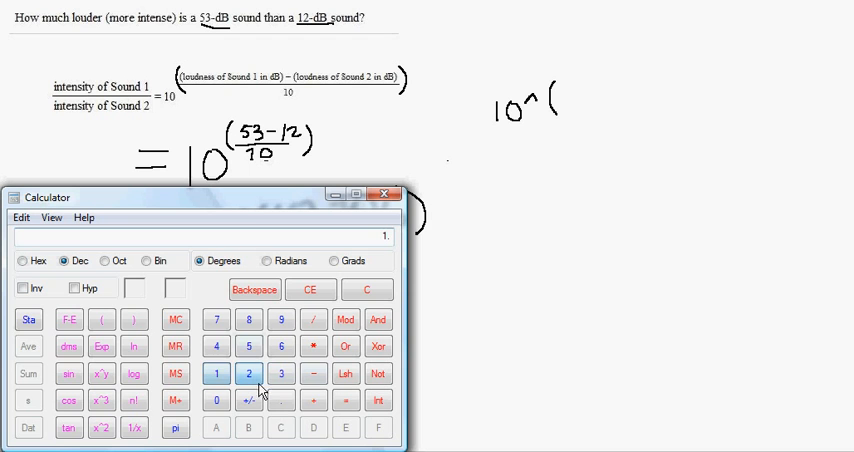
pyautogui.click(341, 399)
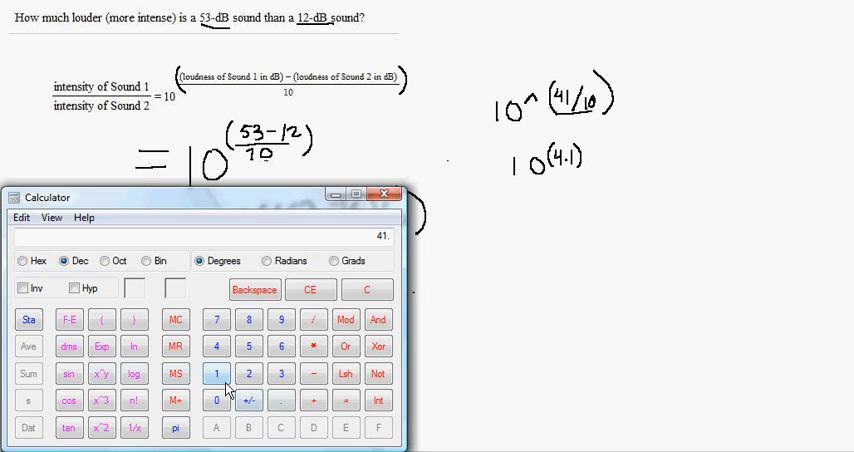
# - Clear the calculator and compute 10^4.1, showing 12589.254…
pyautogui.click(366, 289)
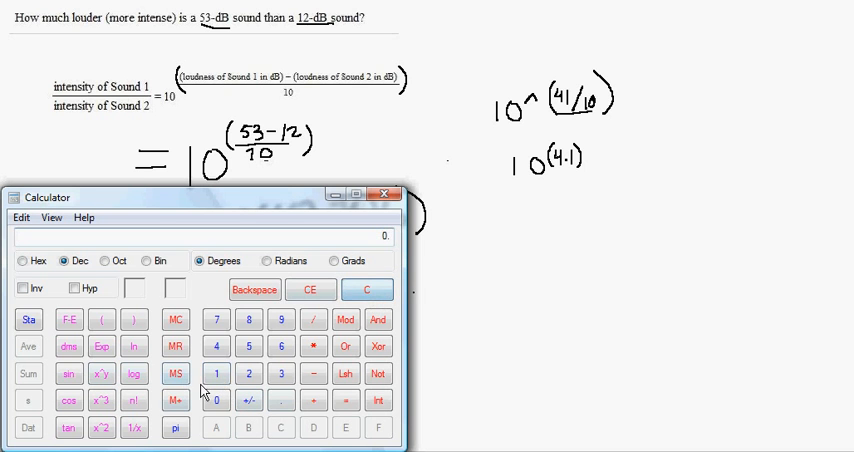
pyautogui.click(216, 373)
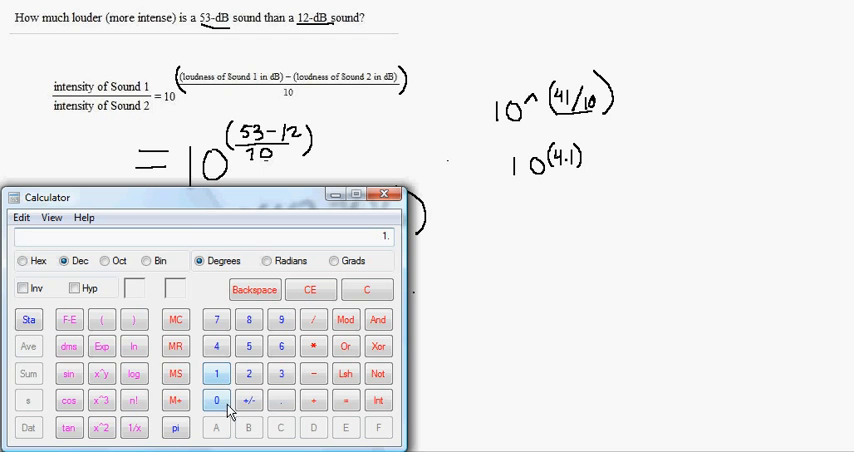
pyautogui.click(209, 400)
pyautogui.write('4.')
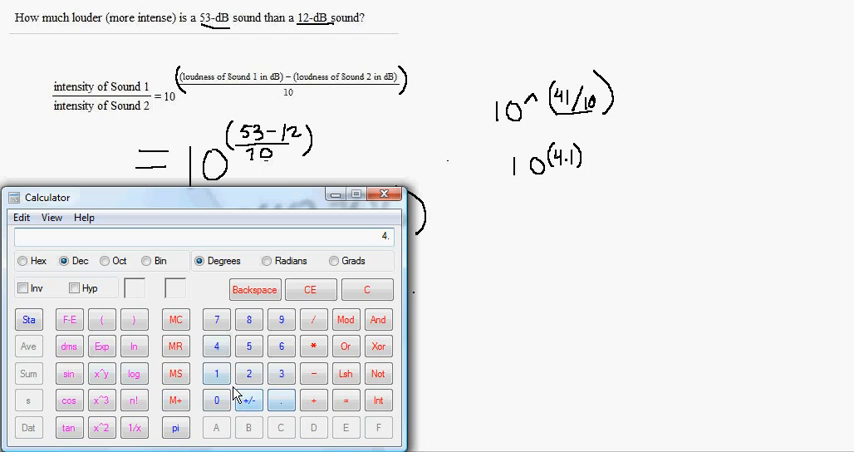
pyautogui.click(346, 400)
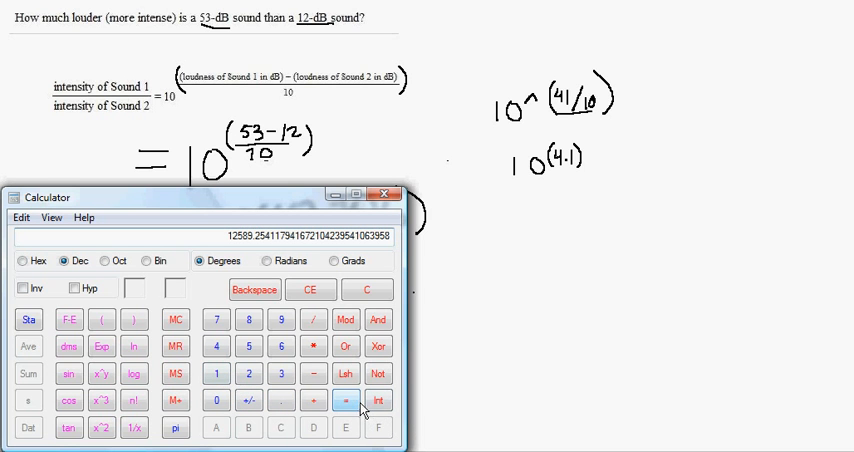